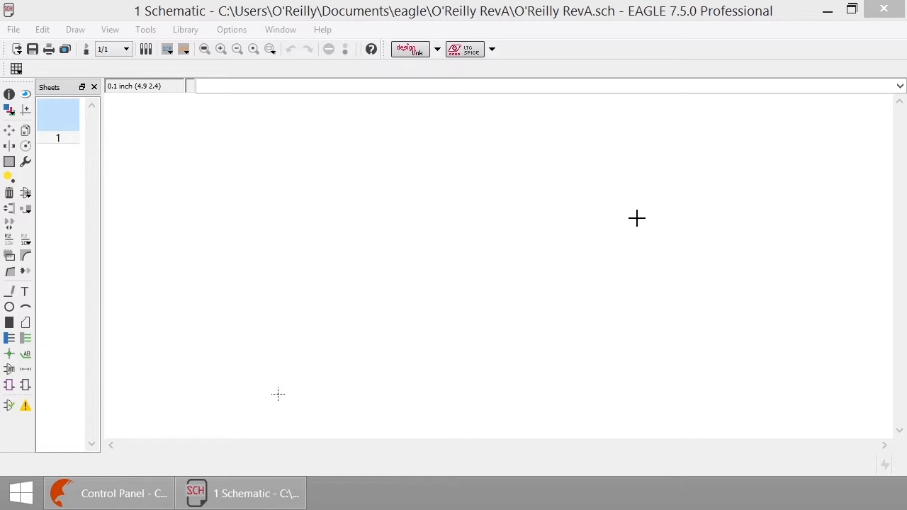
Show the Control Panel's expanded Libraries list and scroll through the installed libraries.
left_click(110, 493)
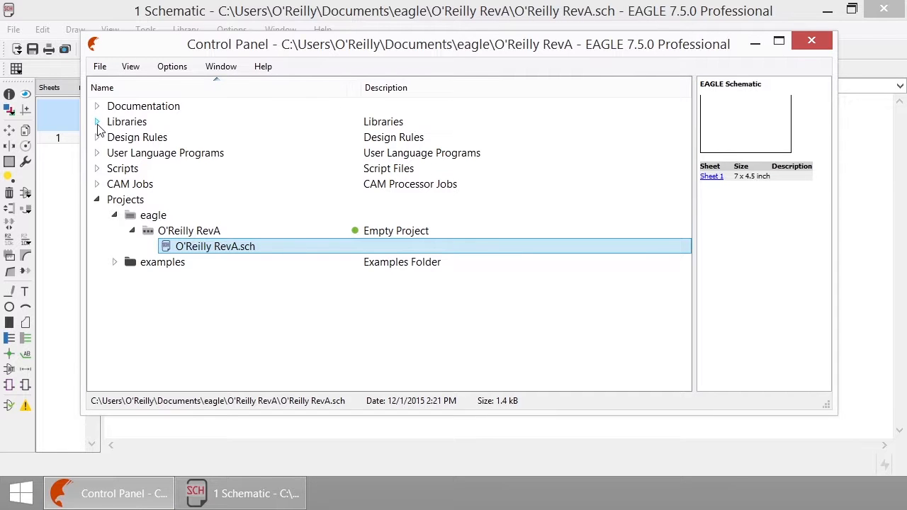
left_click(96, 122)
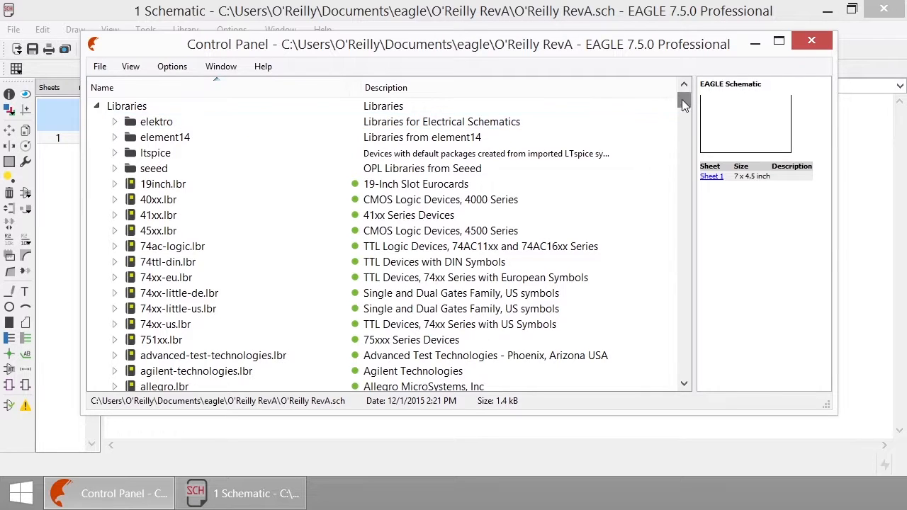
scroll("down", 3)
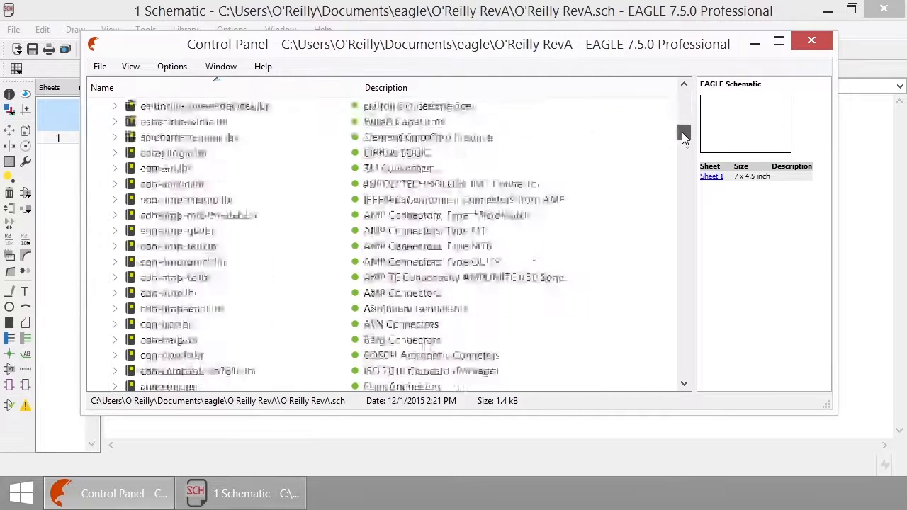
scroll("down", 3)
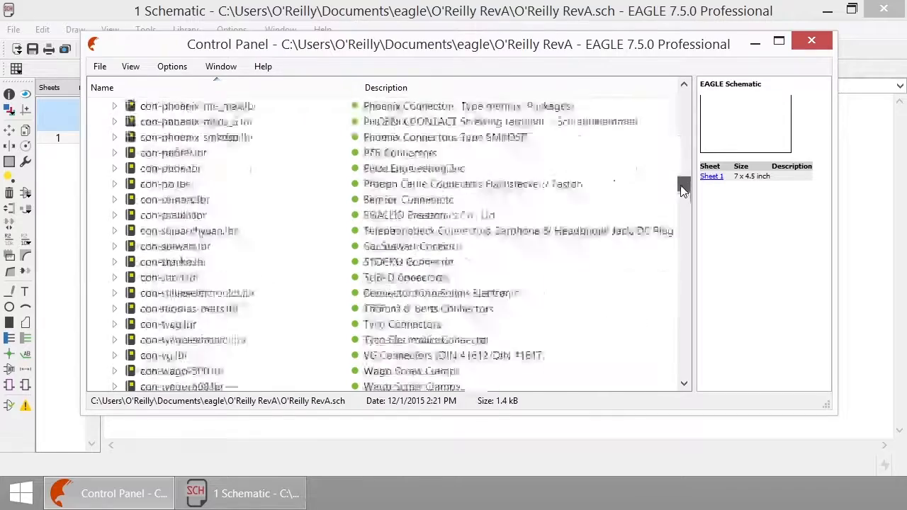
scroll("down", 3)
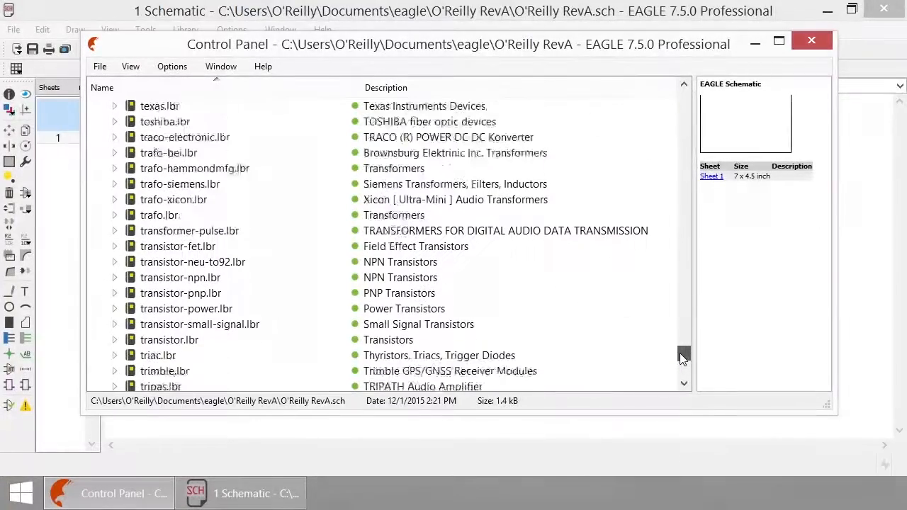
scroll("down", 3)
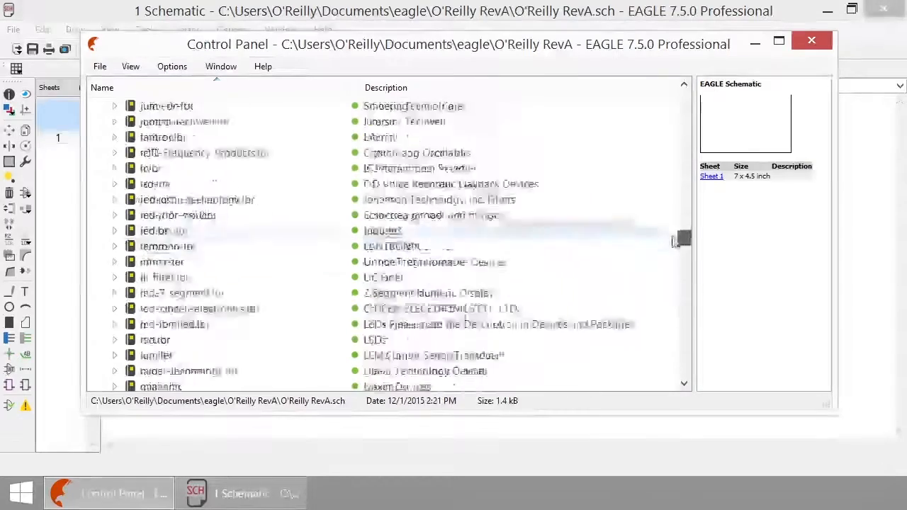
scroll("up", 3)
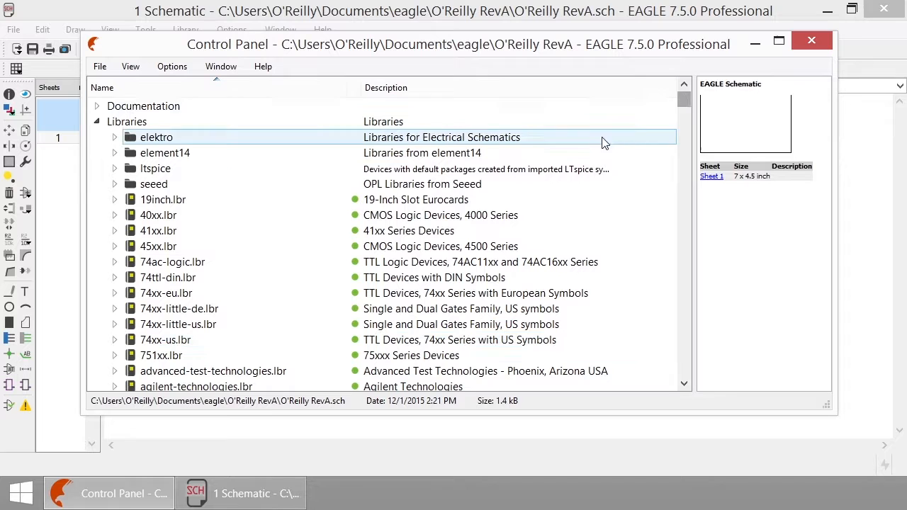
Mark all installed libraries as unused via the Libraries context menu's Use none.
left_click(159, 215)
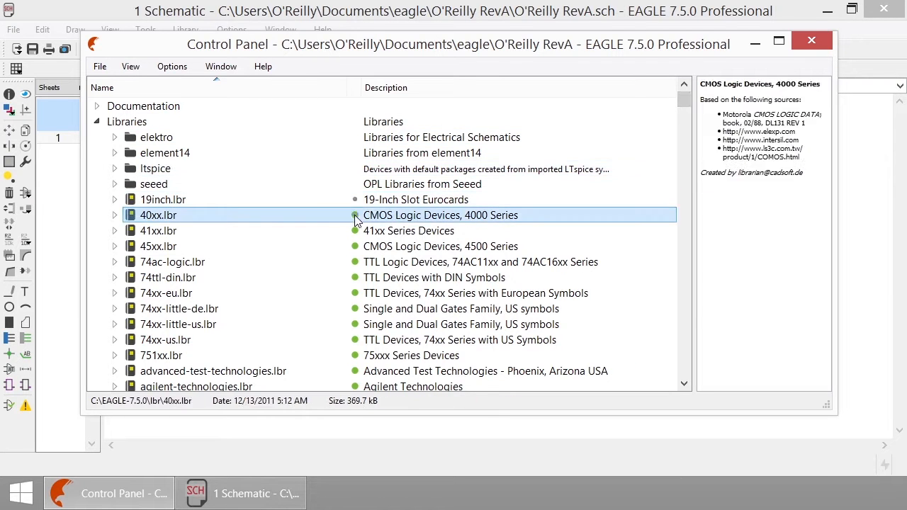
left_click(173, 261)
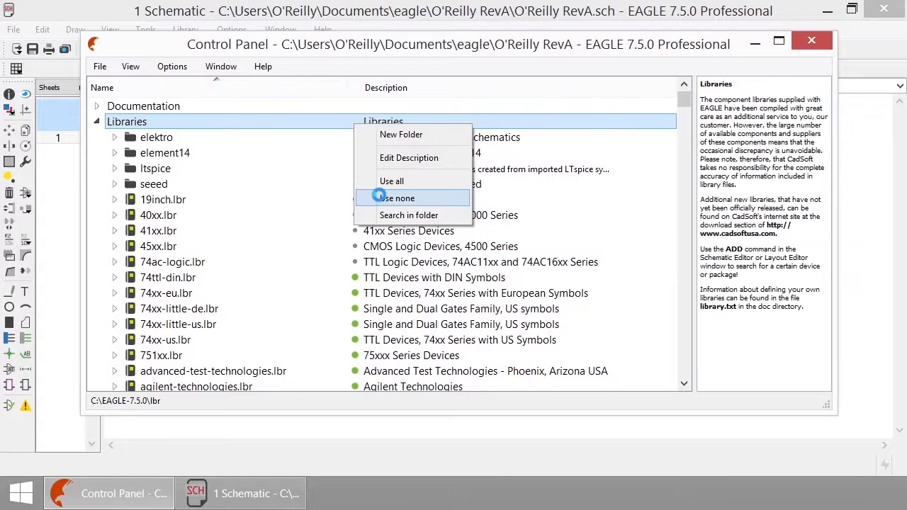
left_click(399, 199)
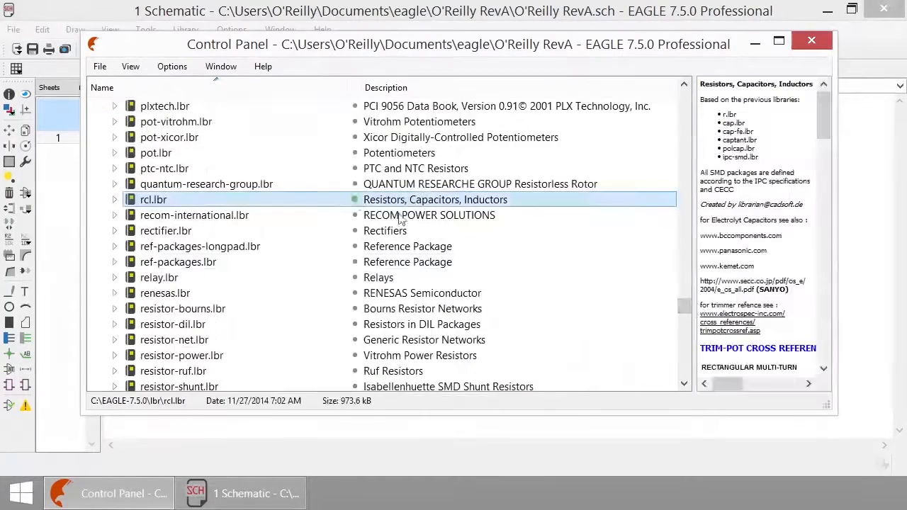
Mark supply1.lbr as used and preview its +5V supply symbol.
scroll("down", 3)
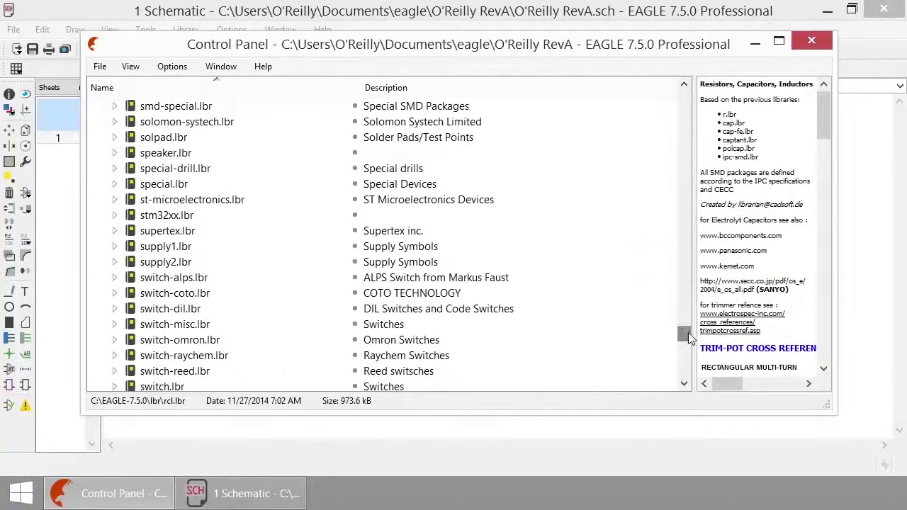
left_click(165, 246)
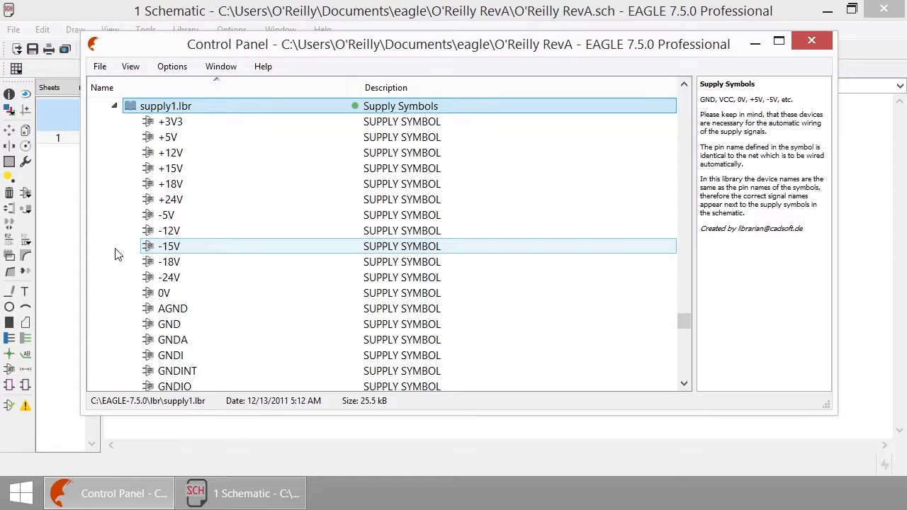
scroll("down", 3)
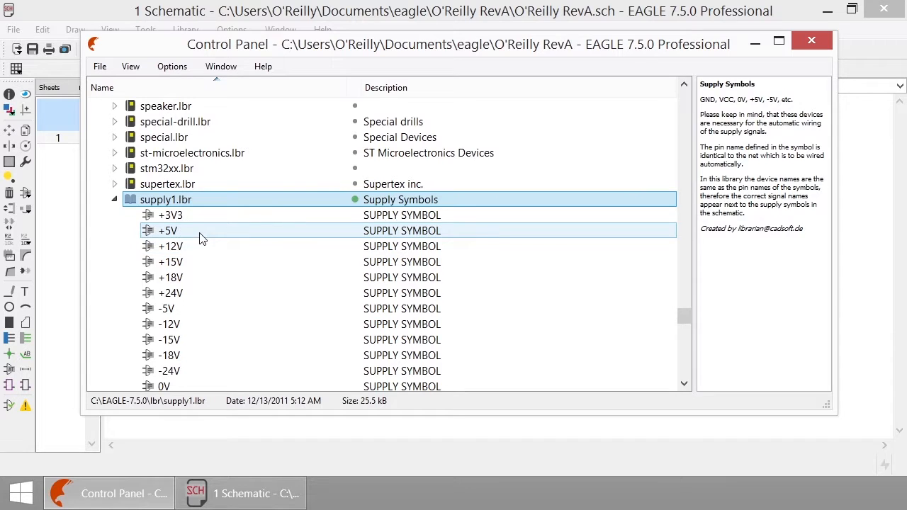
left_click(167, 230)
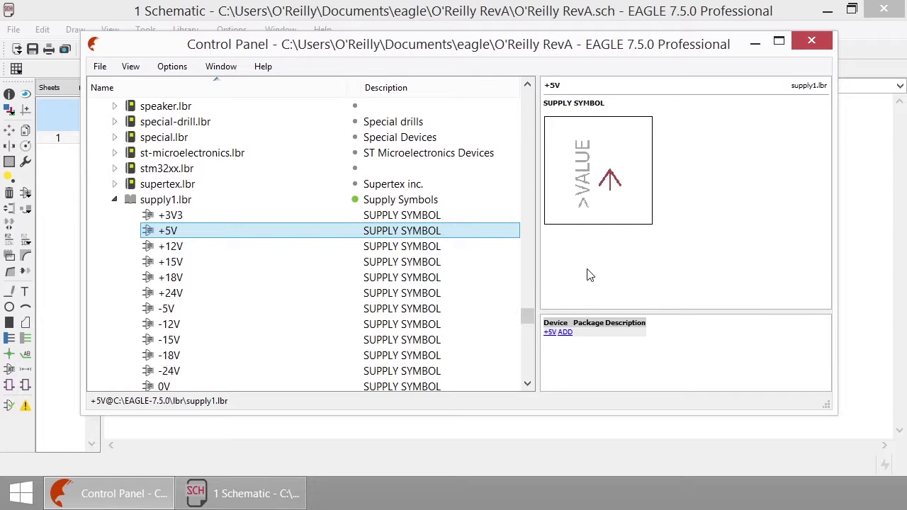
mouse_move(599, 280)
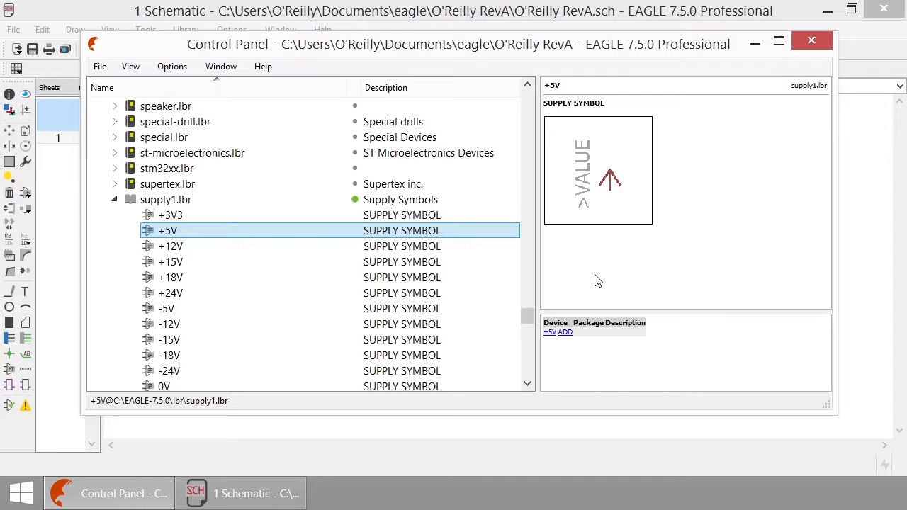
scroll("up", 3)
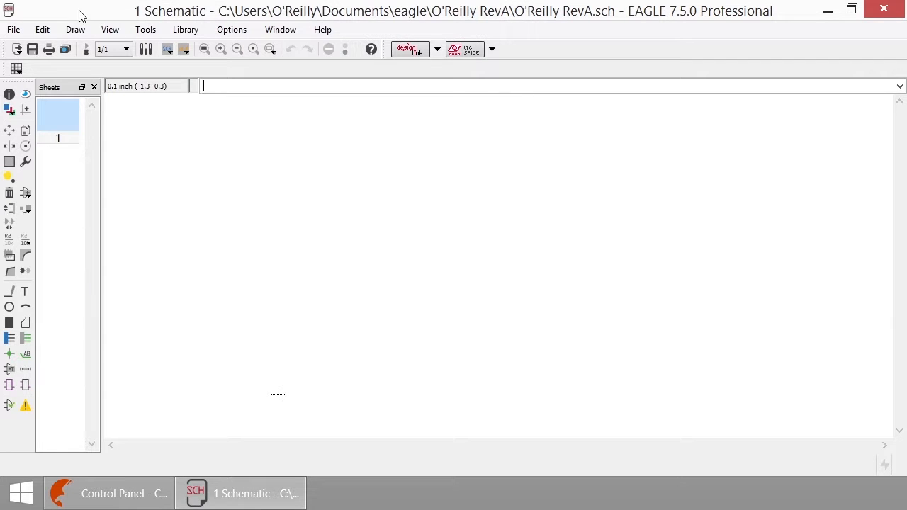
mouse_move(26, 193)
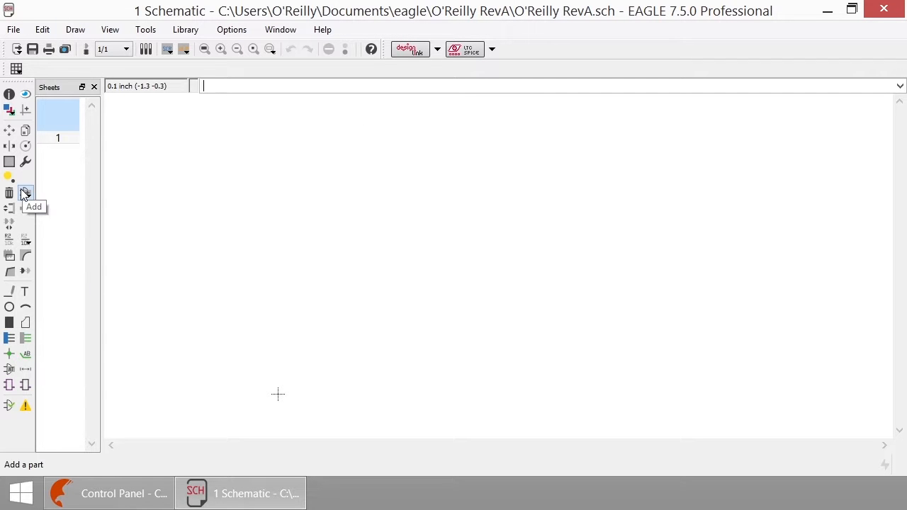
Start the Add part command from the schematic's left toolbar.
left_click(25, 193)
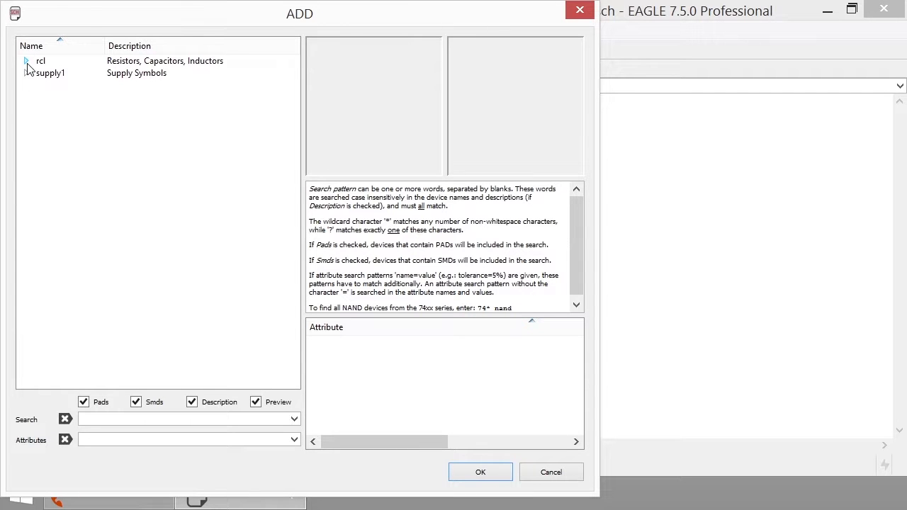
Select the rcl library's R-US_ resistor in the R0805 package.
left_click(26, 60)
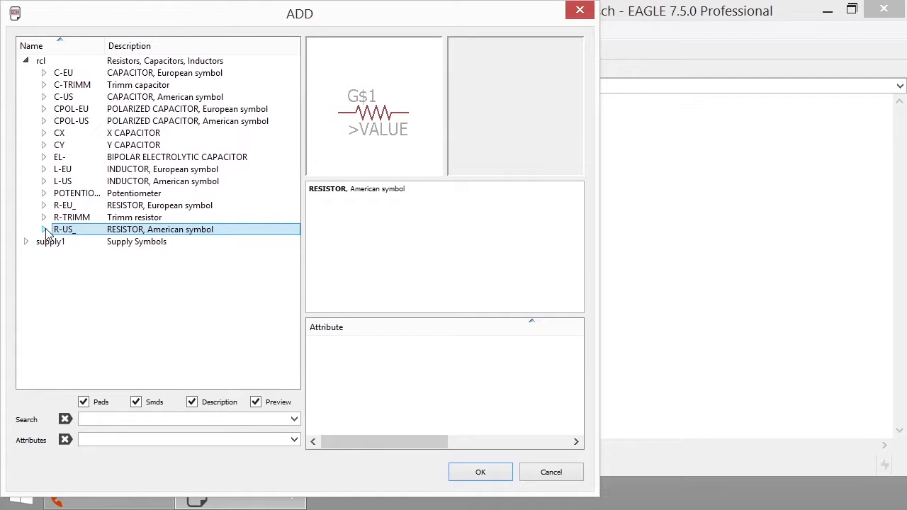
left_click(43, 230)
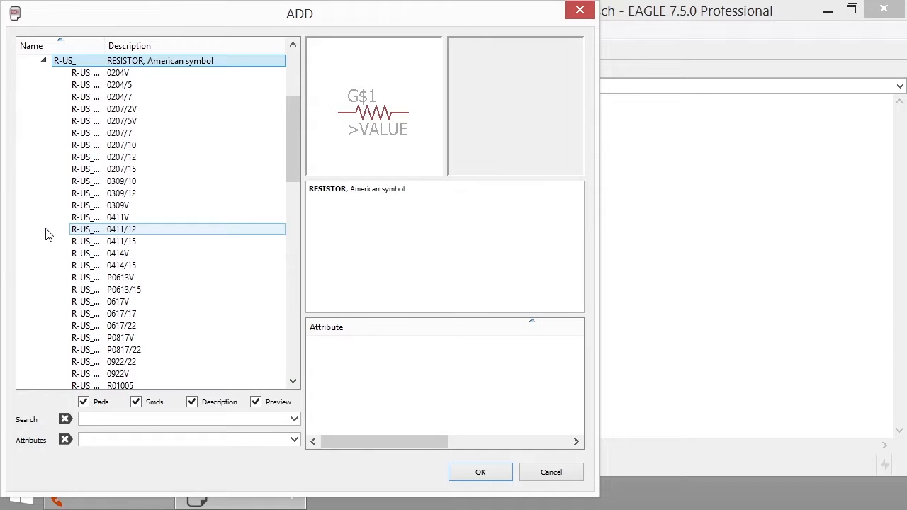
left_click(122, 144)
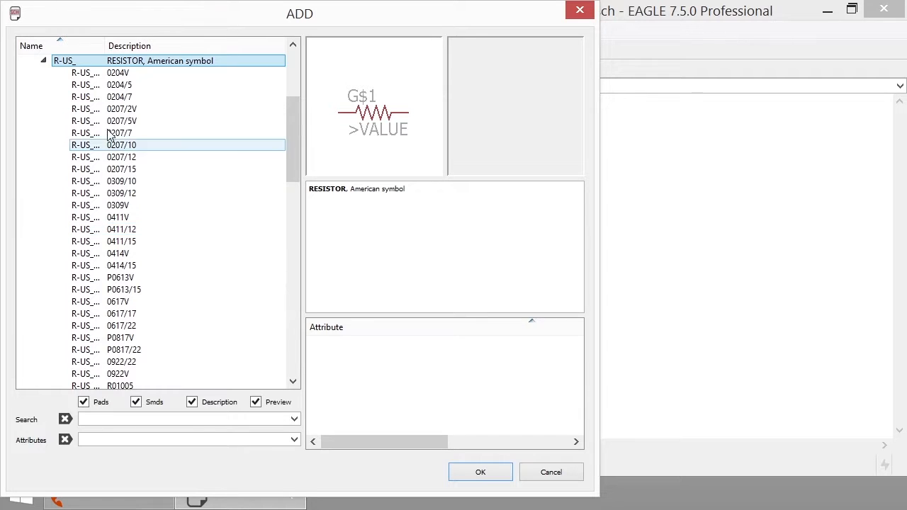
left_click(122, 108)
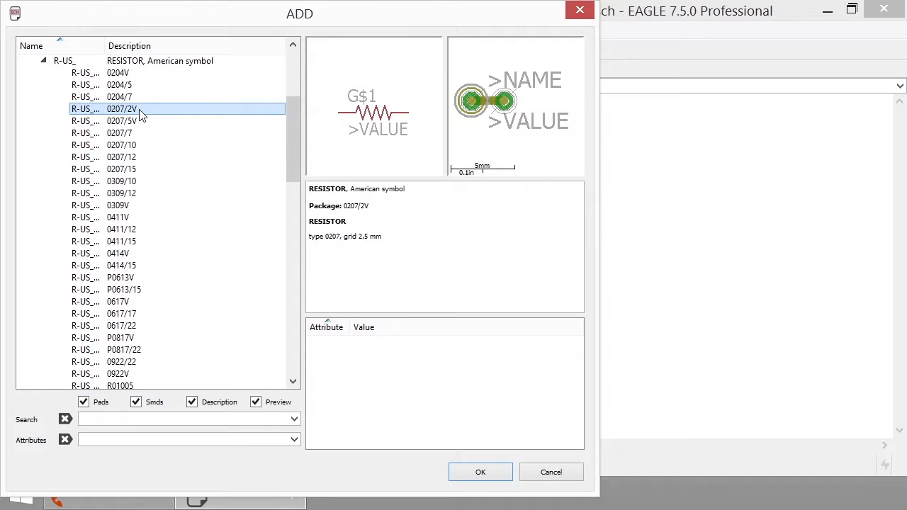
scroll("down", 3)
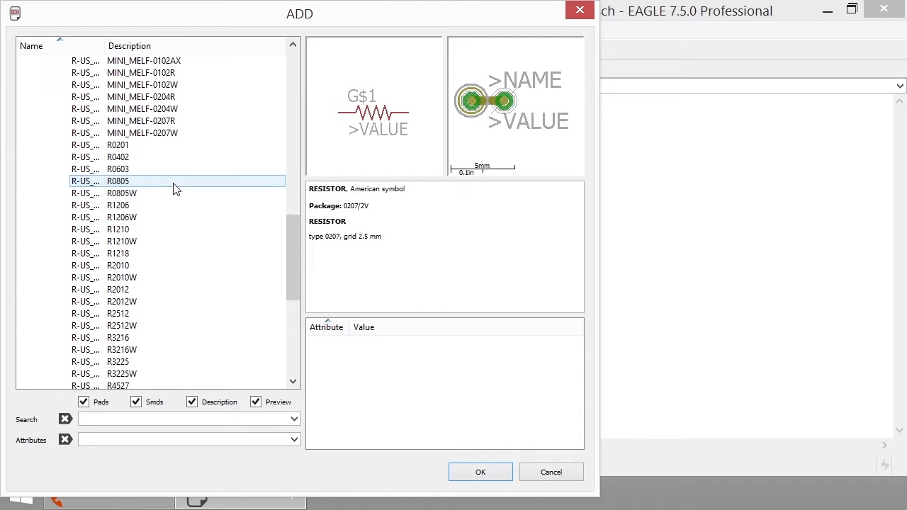
left_click(119, 181)
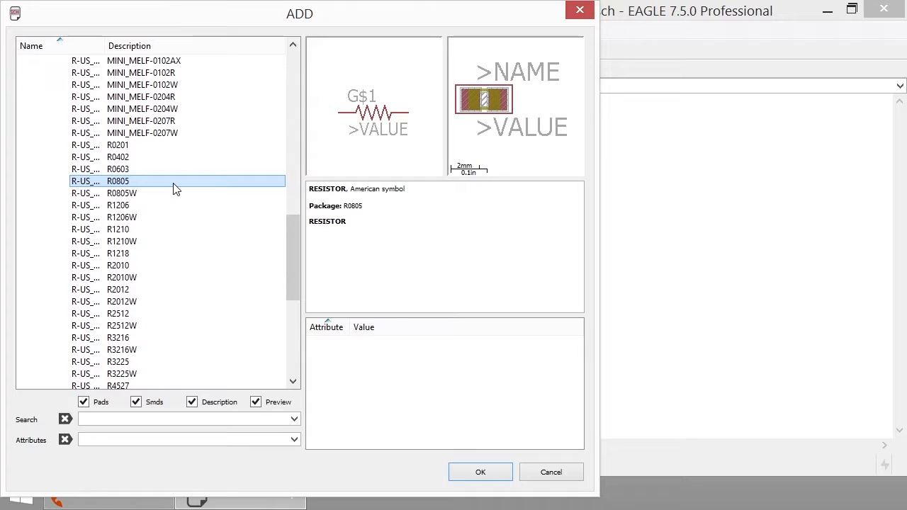
Confirm R-US_R0805 and place resistors R1–R4 stacked near the sheet centre.
left_click(479, 473)
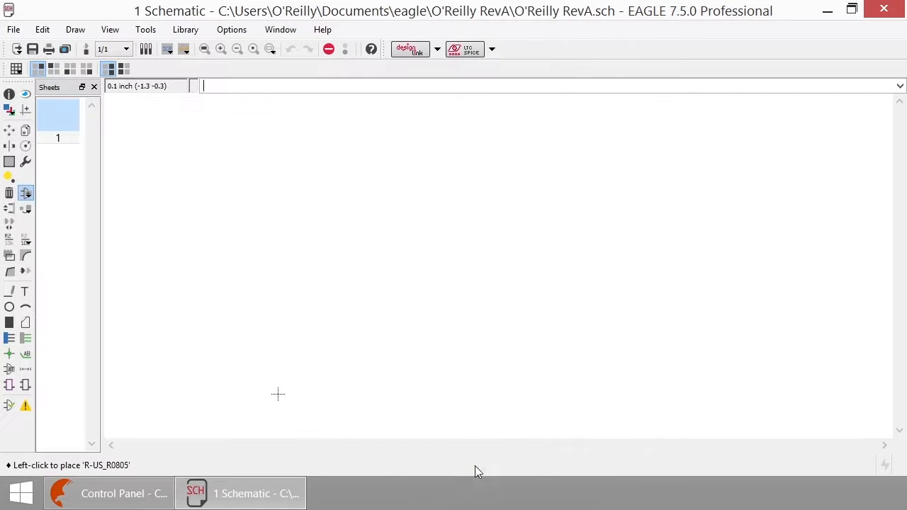
mouse_move(454, 211)
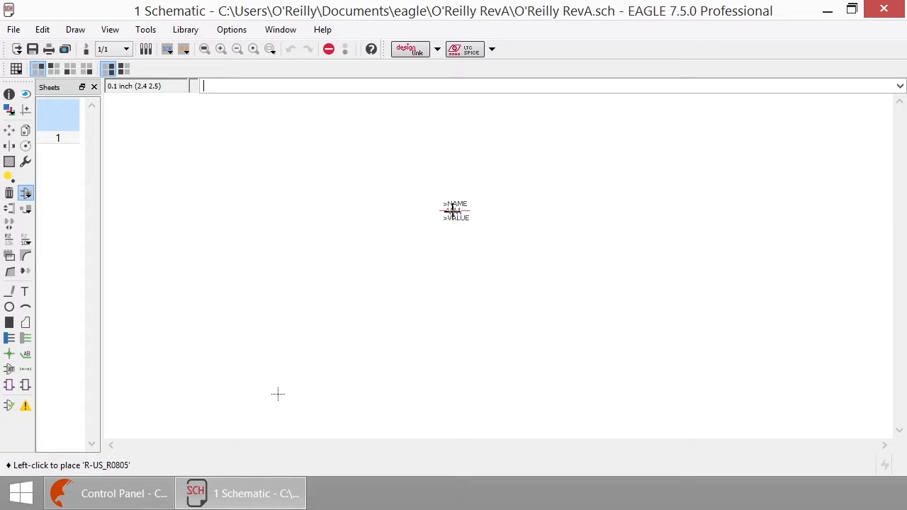
left_click(454, 210)
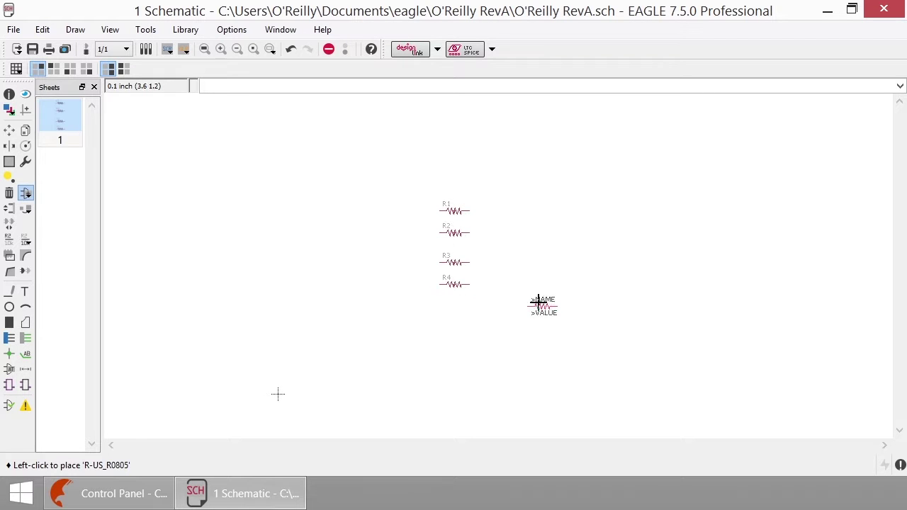
mouse_move(536, 297)
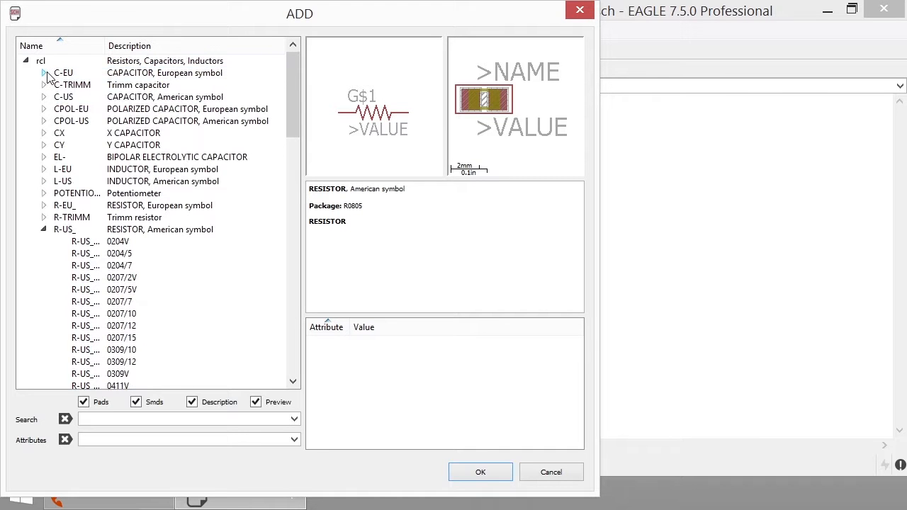
Select the C-EU capacitor in the C0805 package and confirm it for placement.
left_click(62, 72)
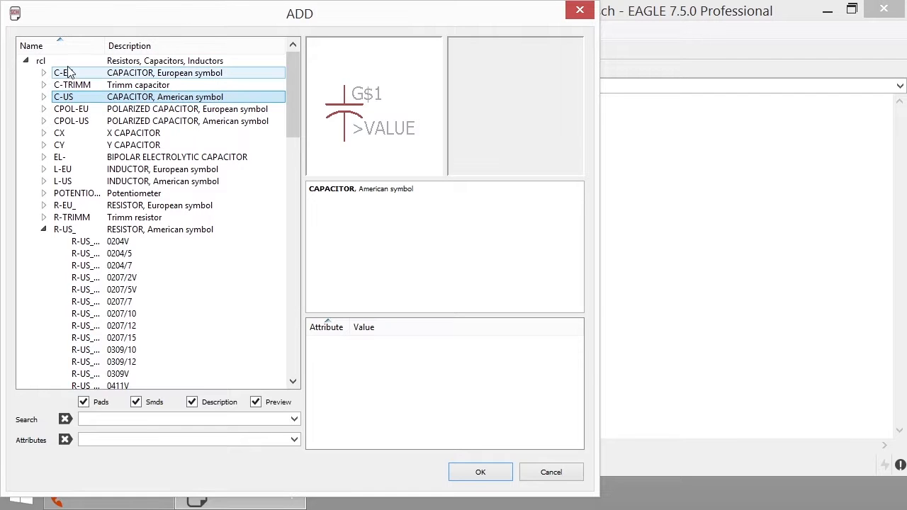
left_click(62, 72)
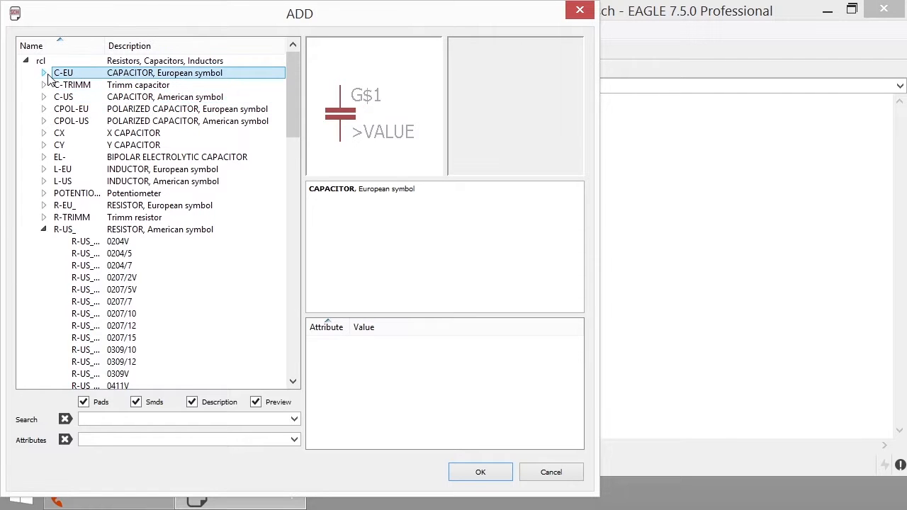
left_click(42, 74)
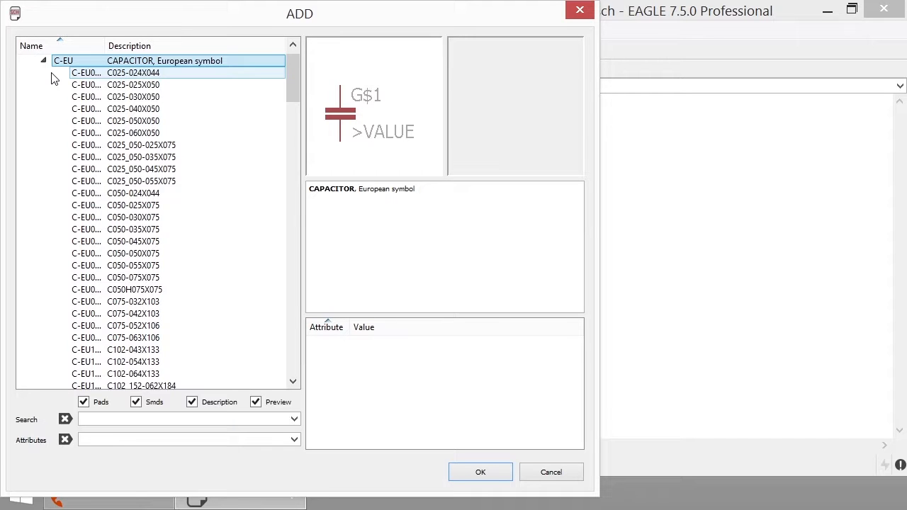
scroll("down", 3)
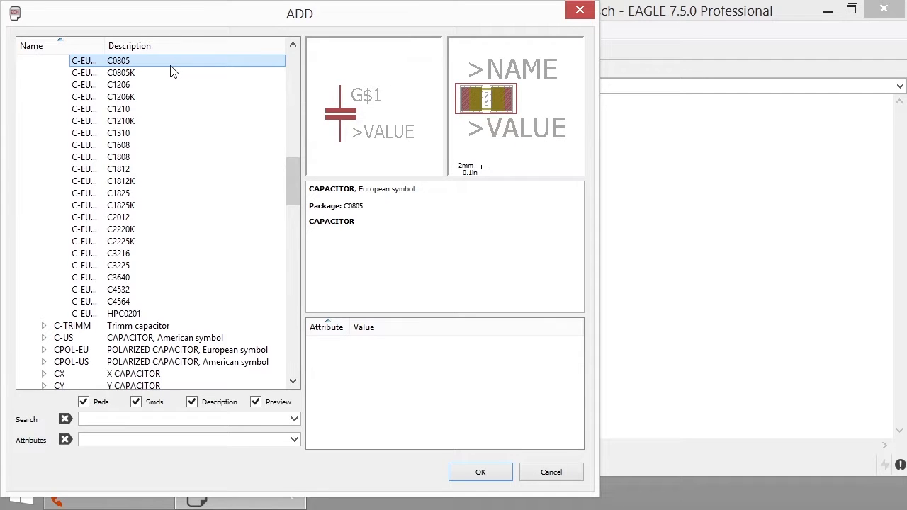
left_click(480, 473)
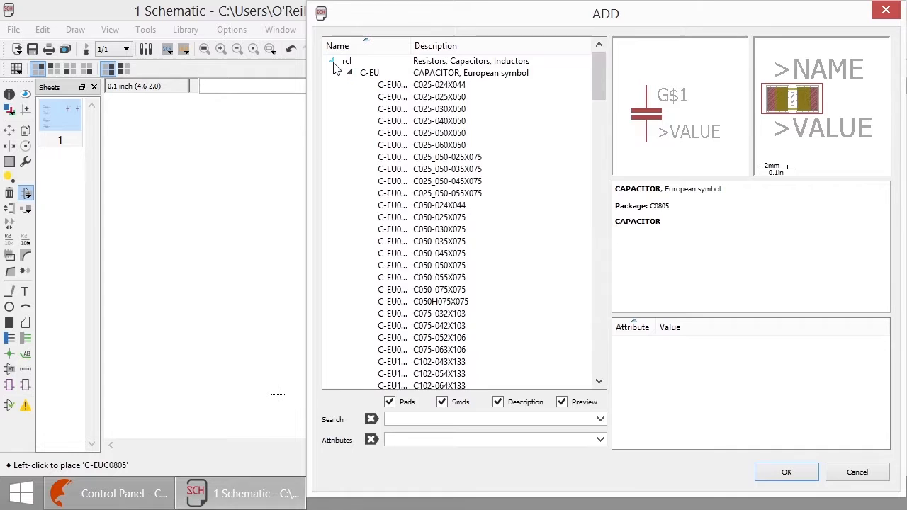
Collapse the rcl list so supply1's supply symbols show in the Add dialog.
left_click(356, 60)
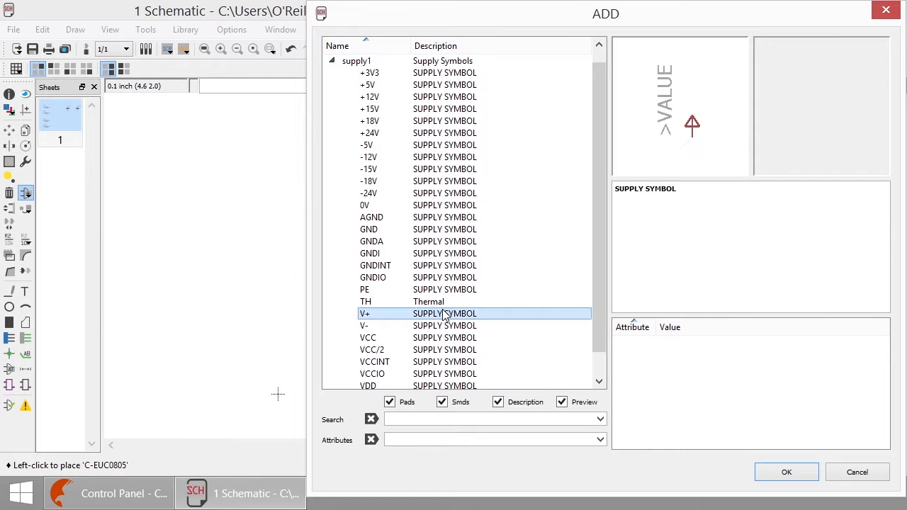
Add a V+ supply symbol above the resistors and a GND symbol below them.
left_click(368, 338)
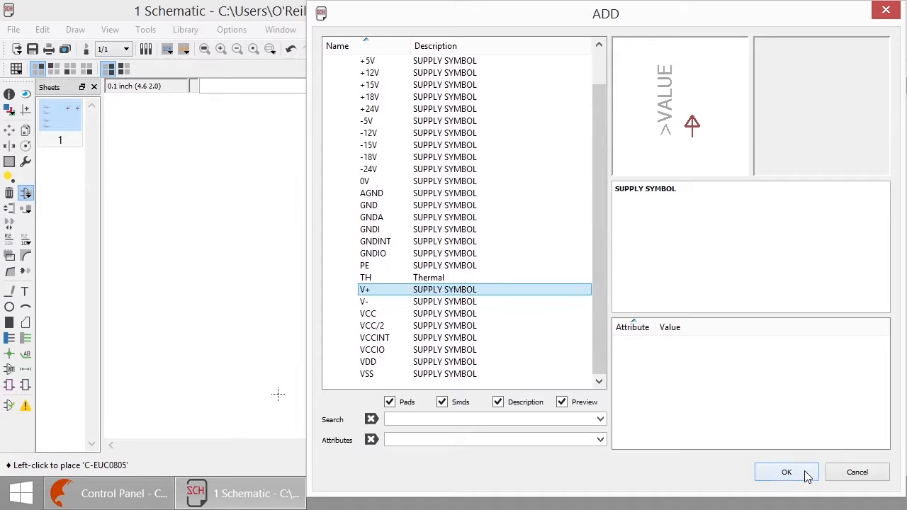
left_click(785, 473)
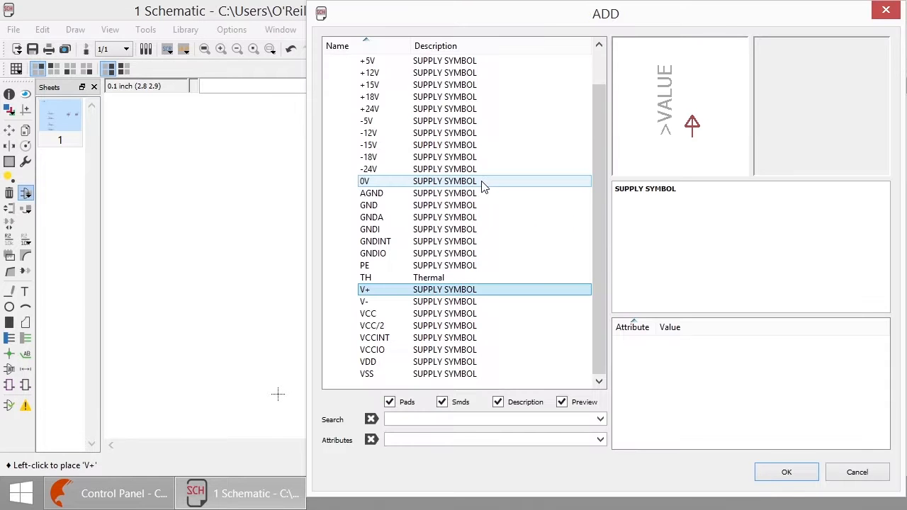
left_click(368, 206)
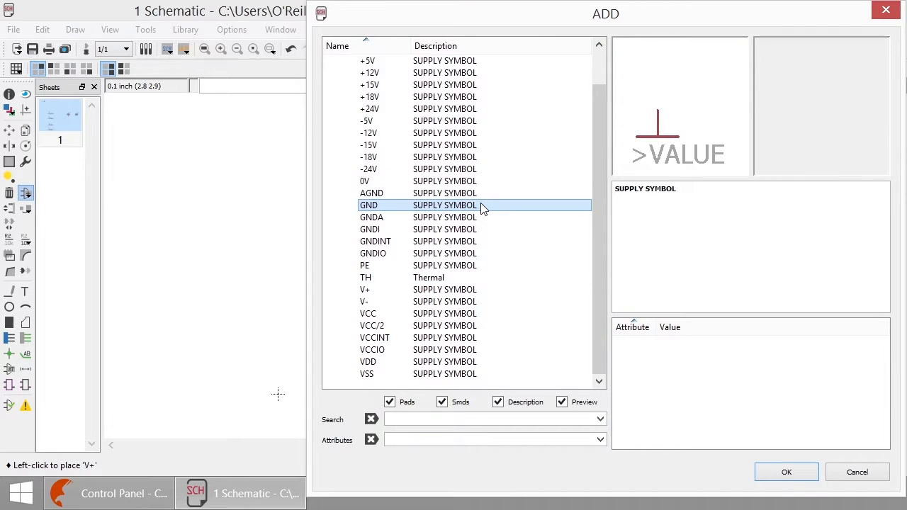
left_click(785, 472)
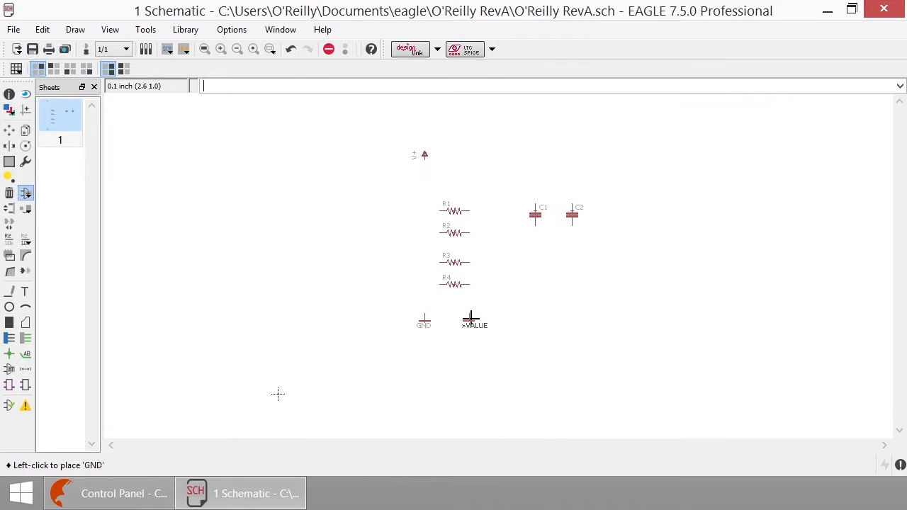